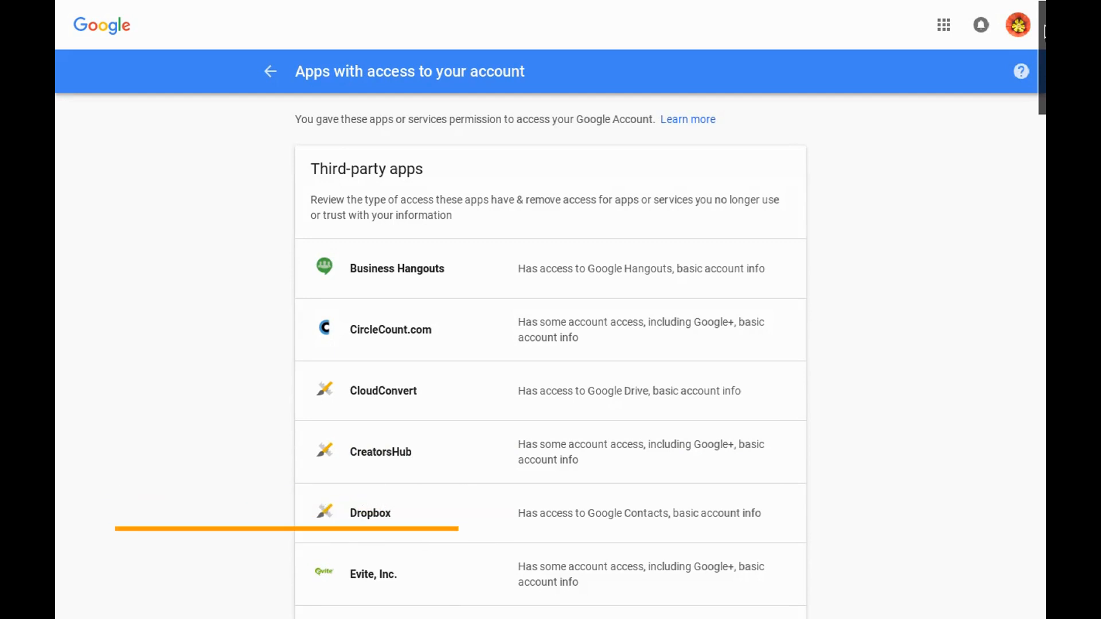
Step: Open My Account from the account menu and go to 'Apps with account access' under Sign-in & security
scroll(down, 3)
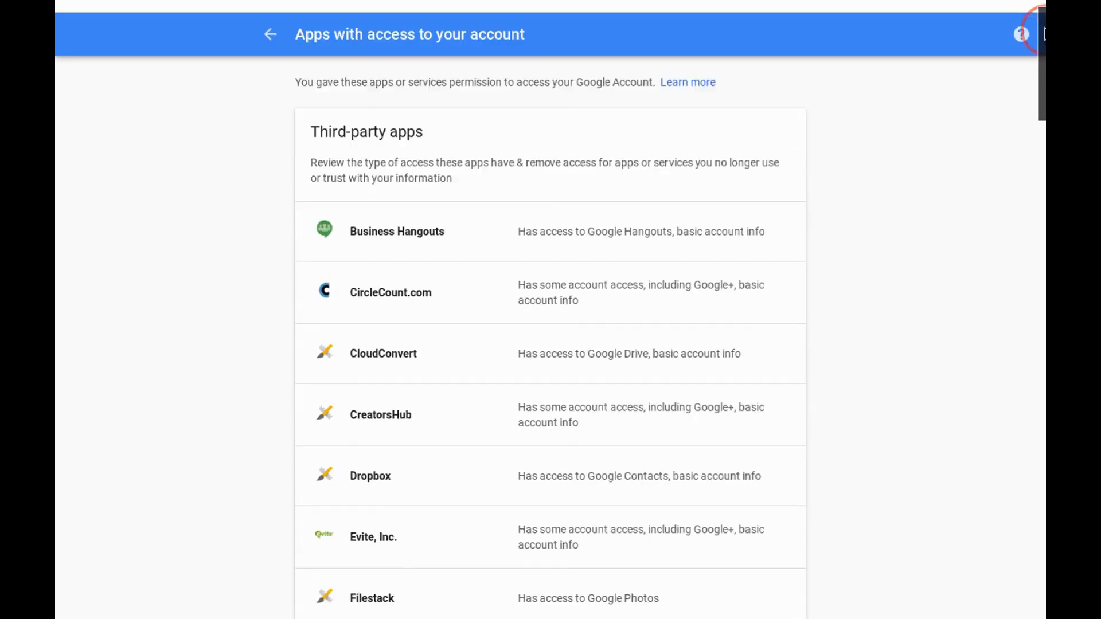
scroll(down, 3)
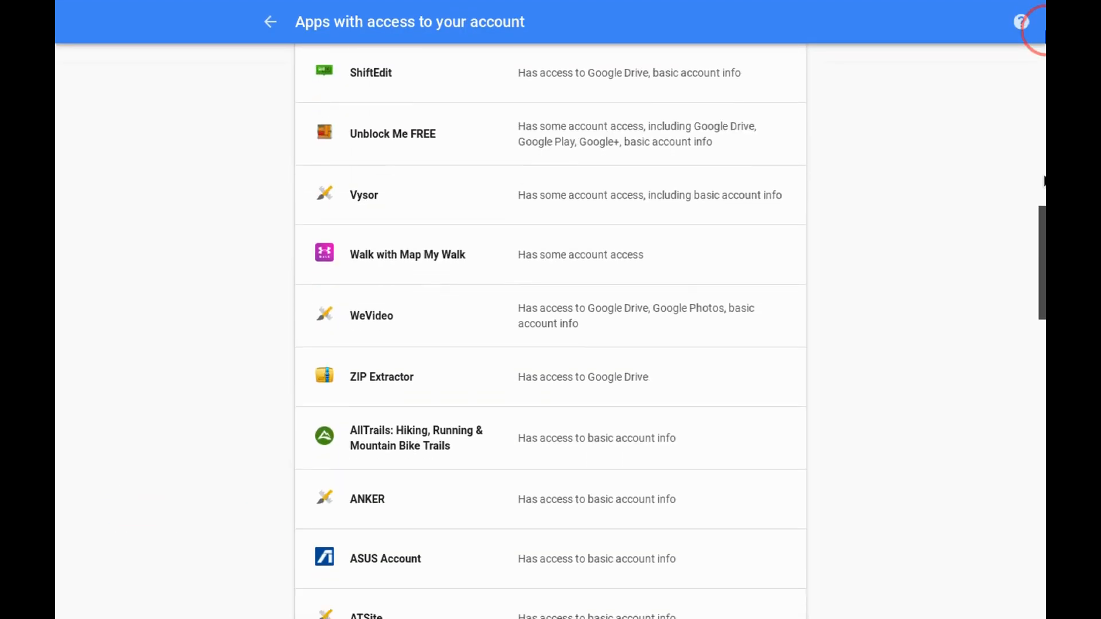
scroll(down, 3)
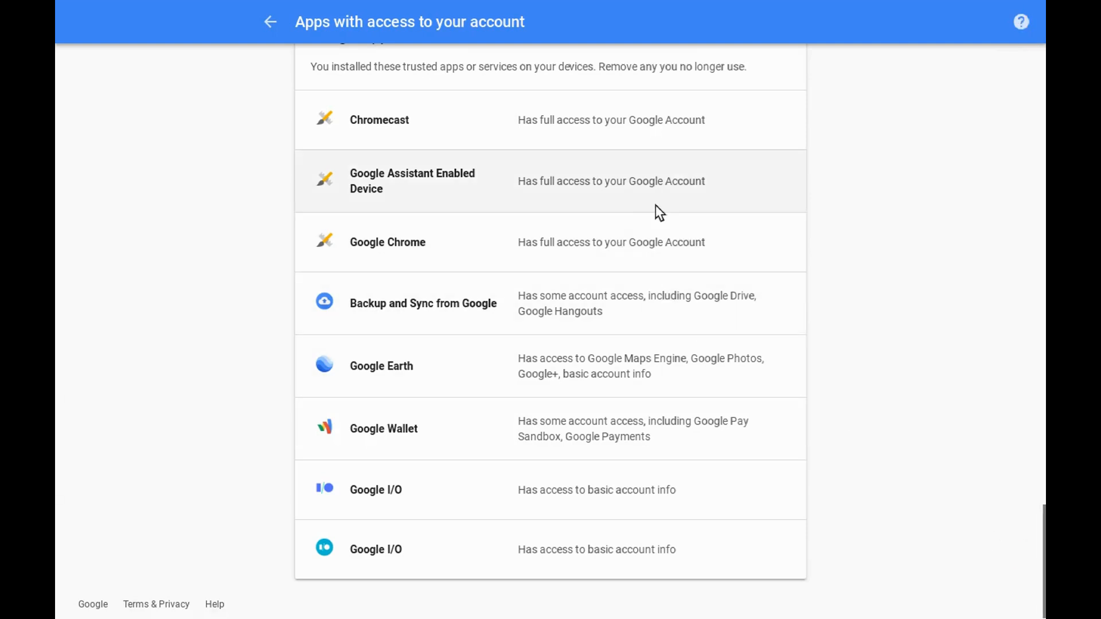
mouse_move(685, 131)
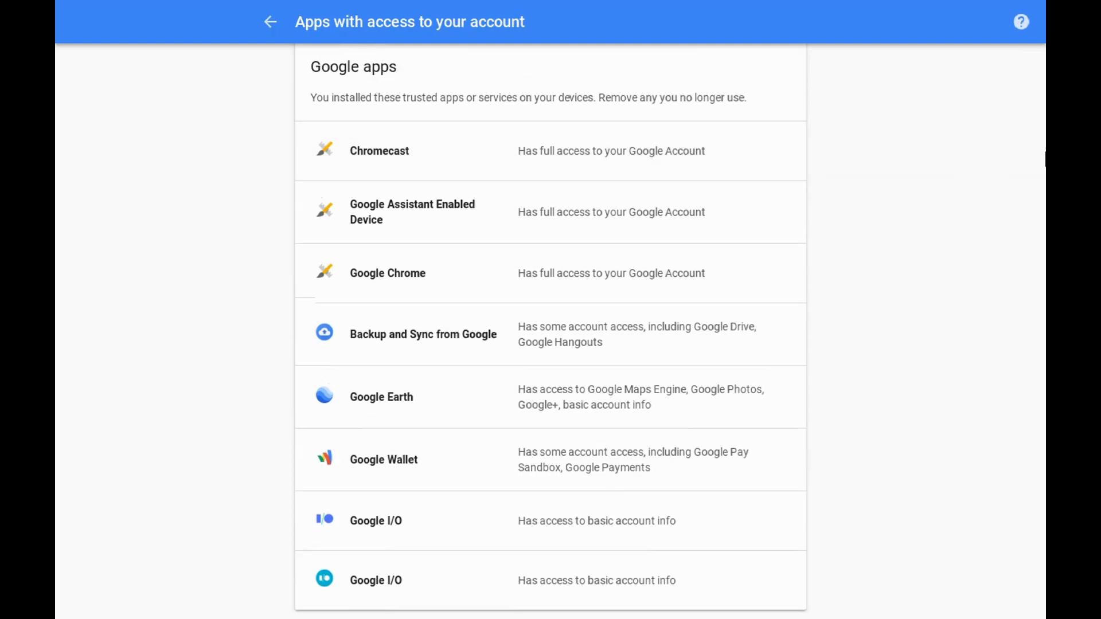
scroll(down, 3)
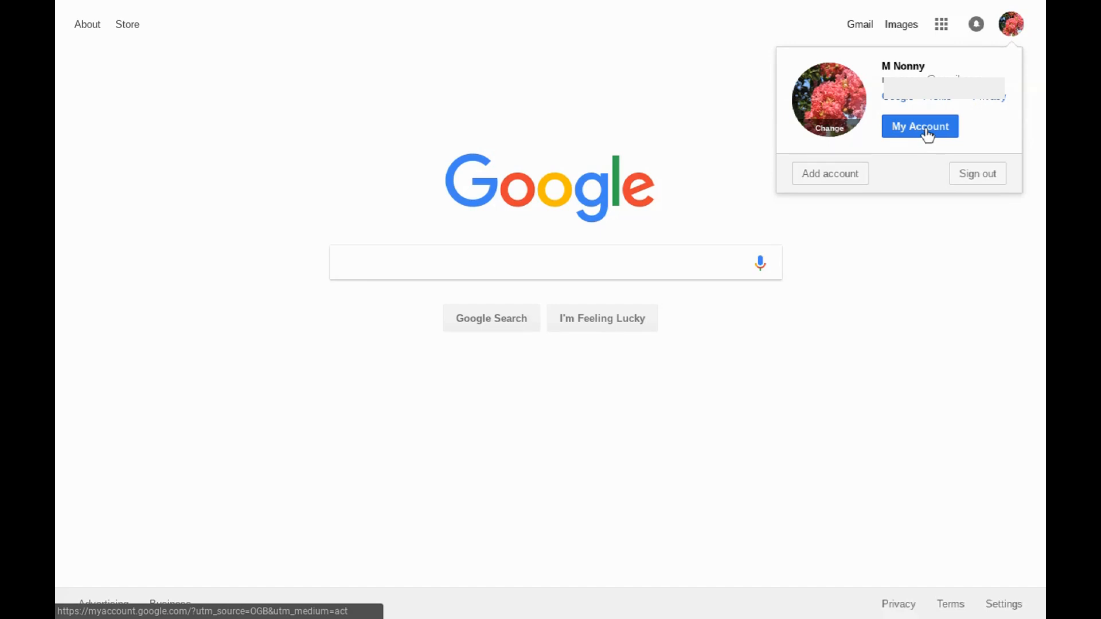
click(920, 127)
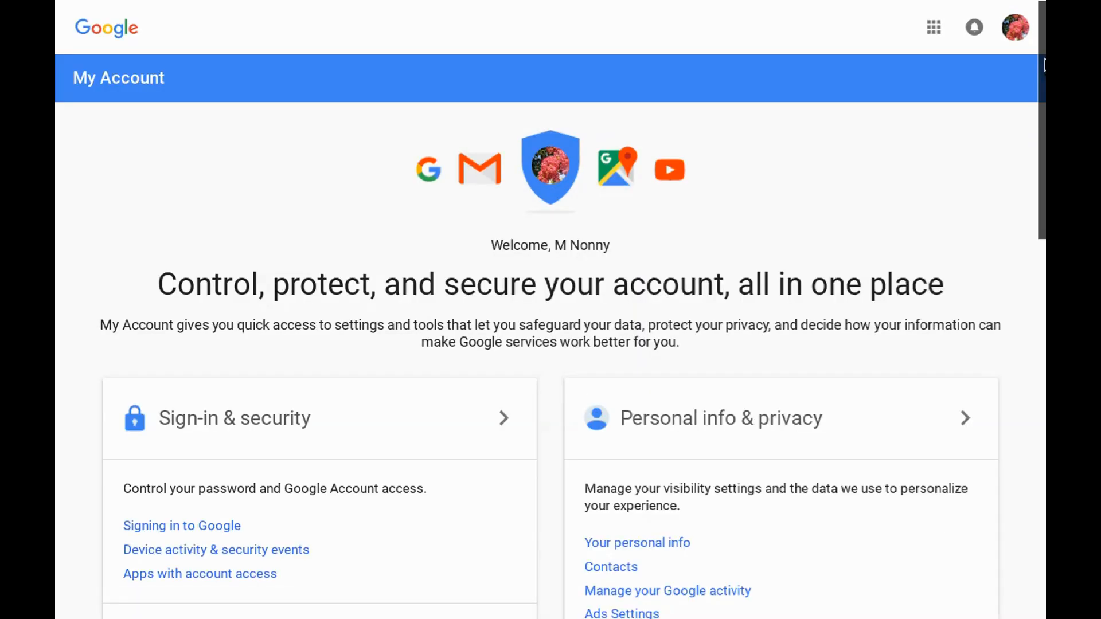
scroll(down, 3)
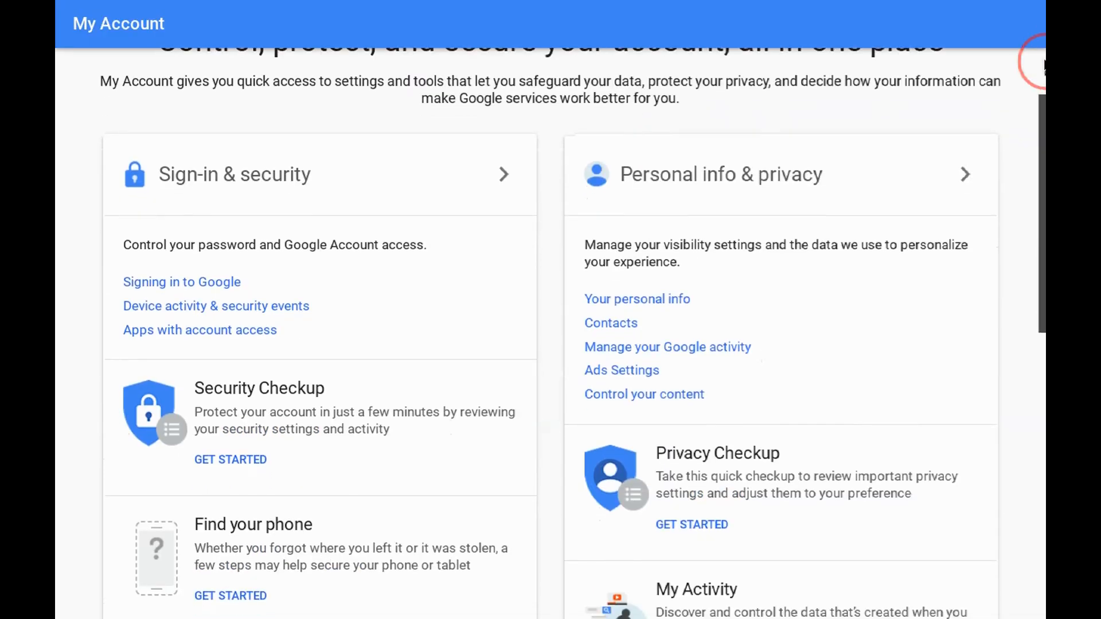
scroll(down, 3)
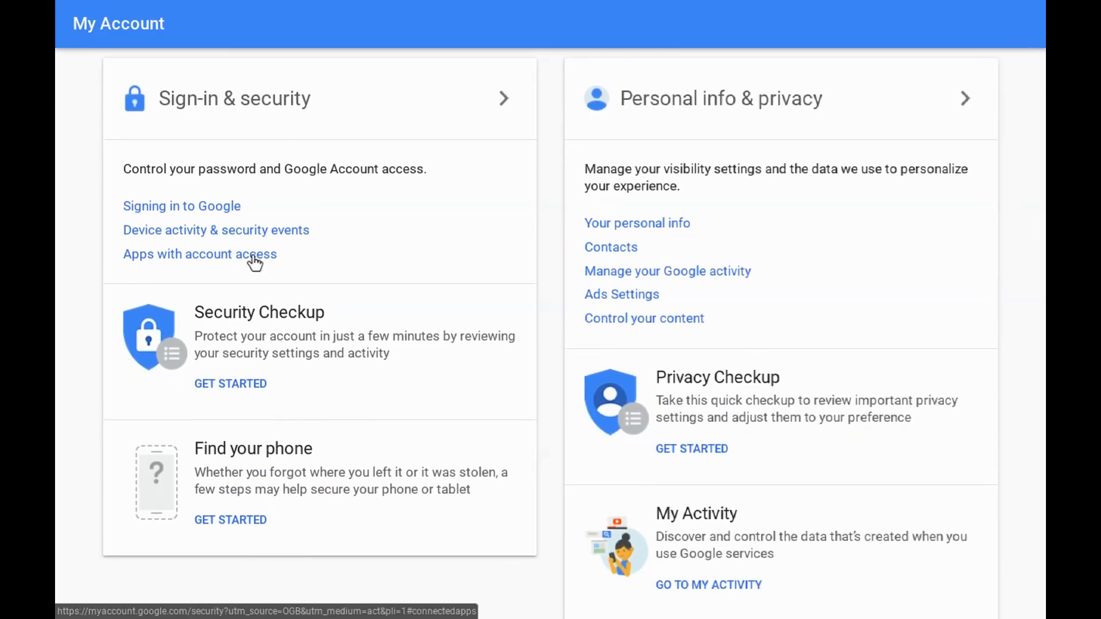
click(200, 254)
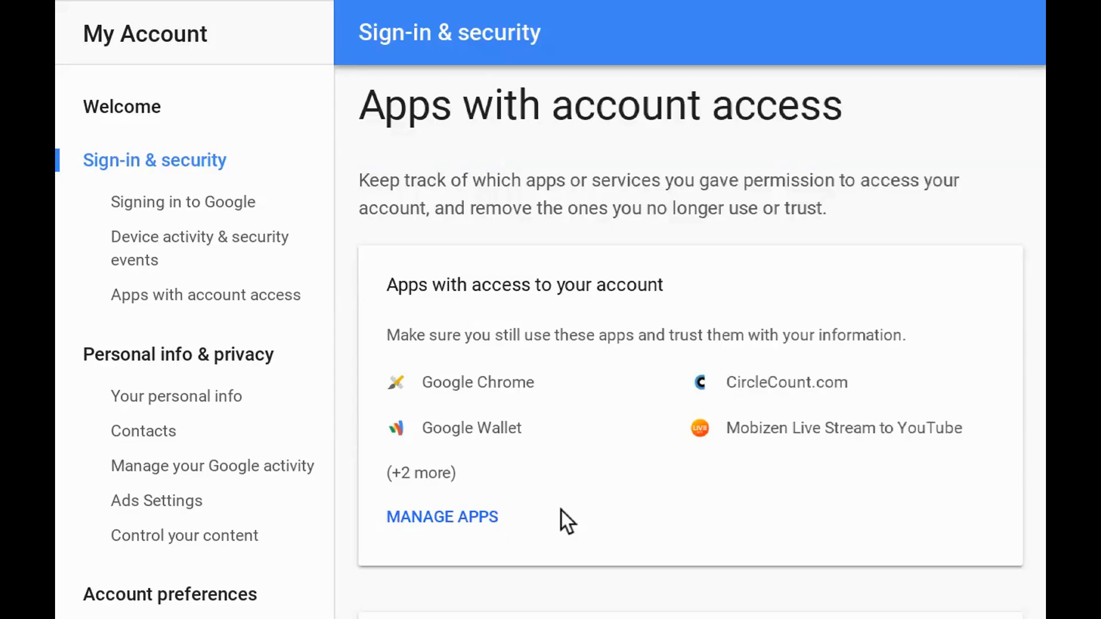
mouse_move(565, 511)
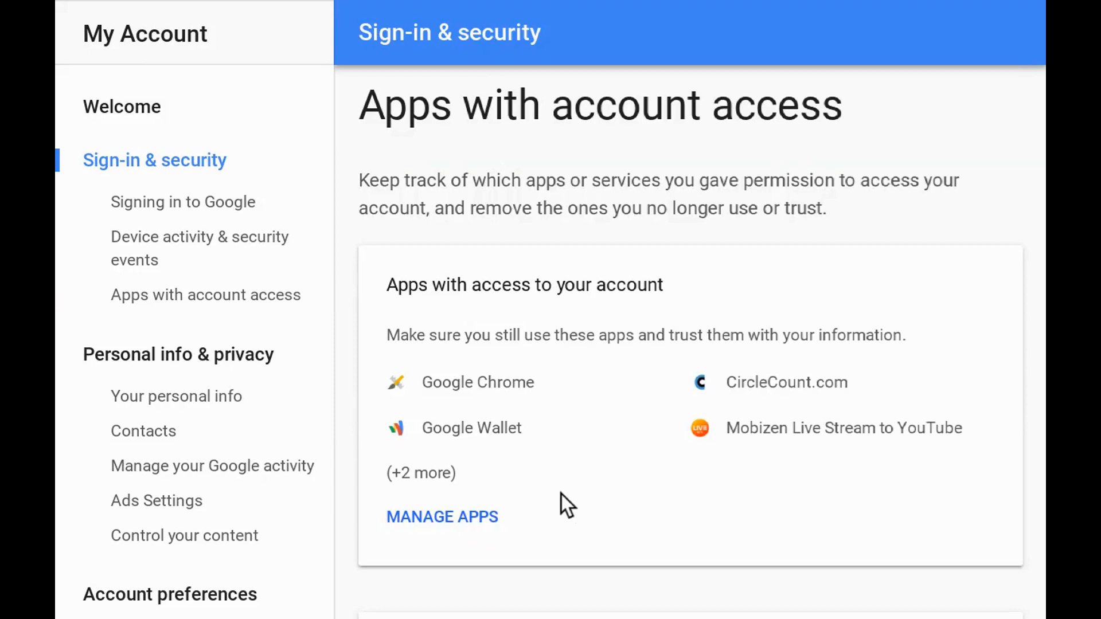
mouse_move(692, 295)
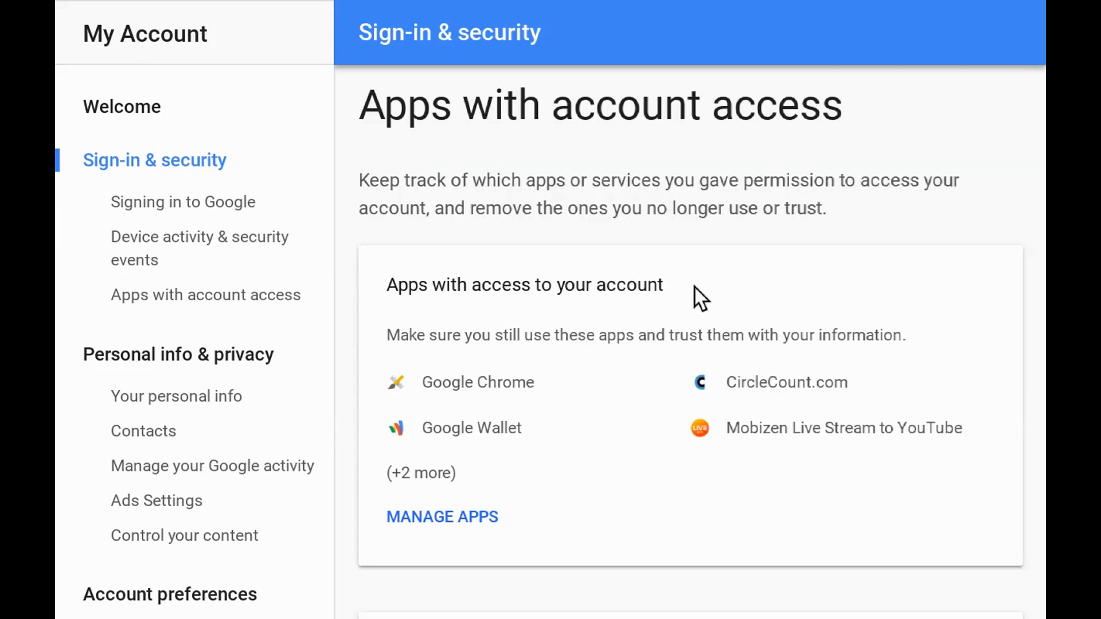
mouse_move(580, 459)
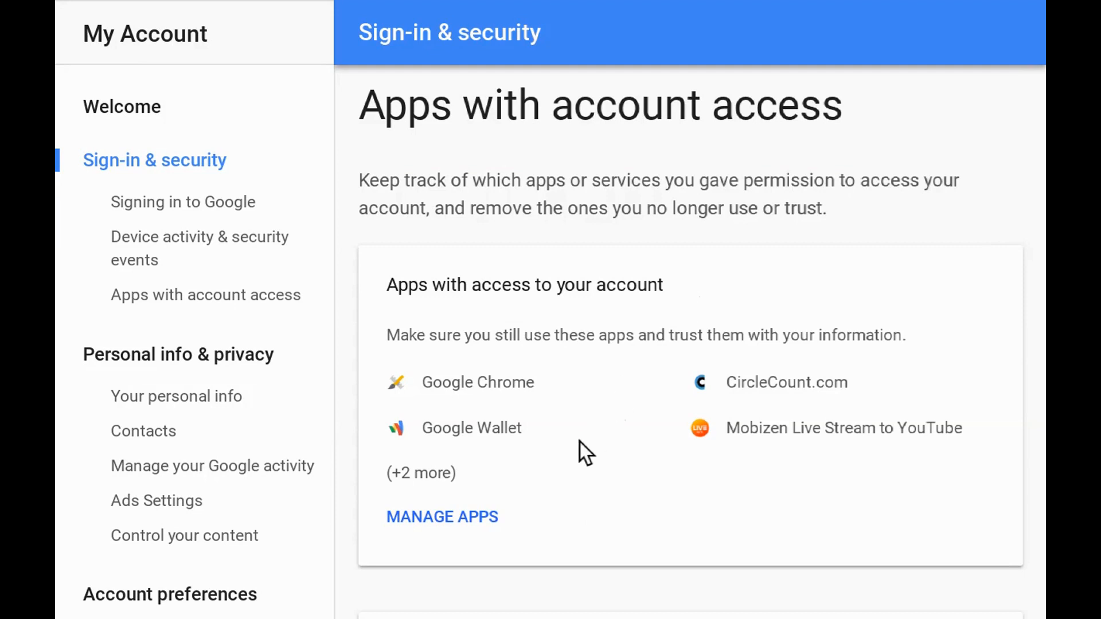
Step: Open Manage Apps and review the four third-party apps and two Google apps
click(442, 517)
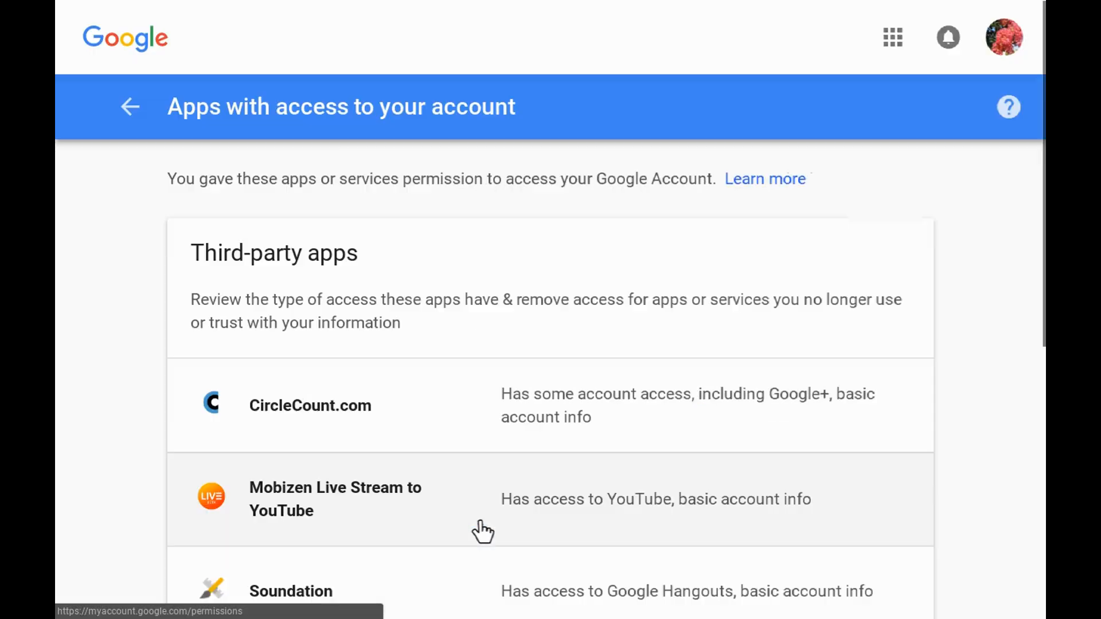
scroll(down, 3)
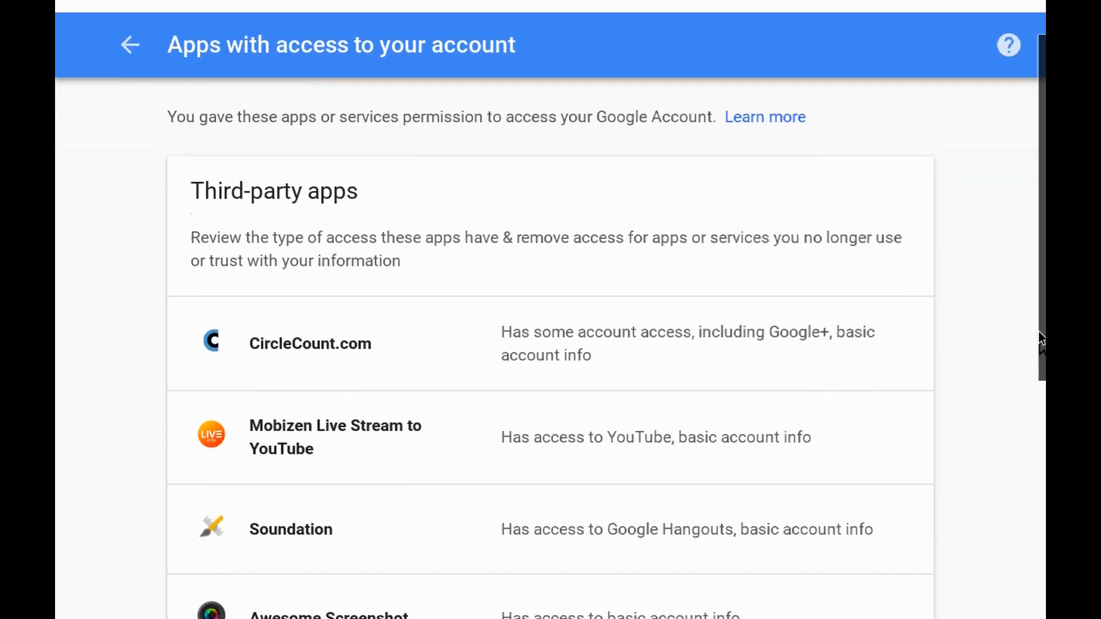
scroll(down, 3)
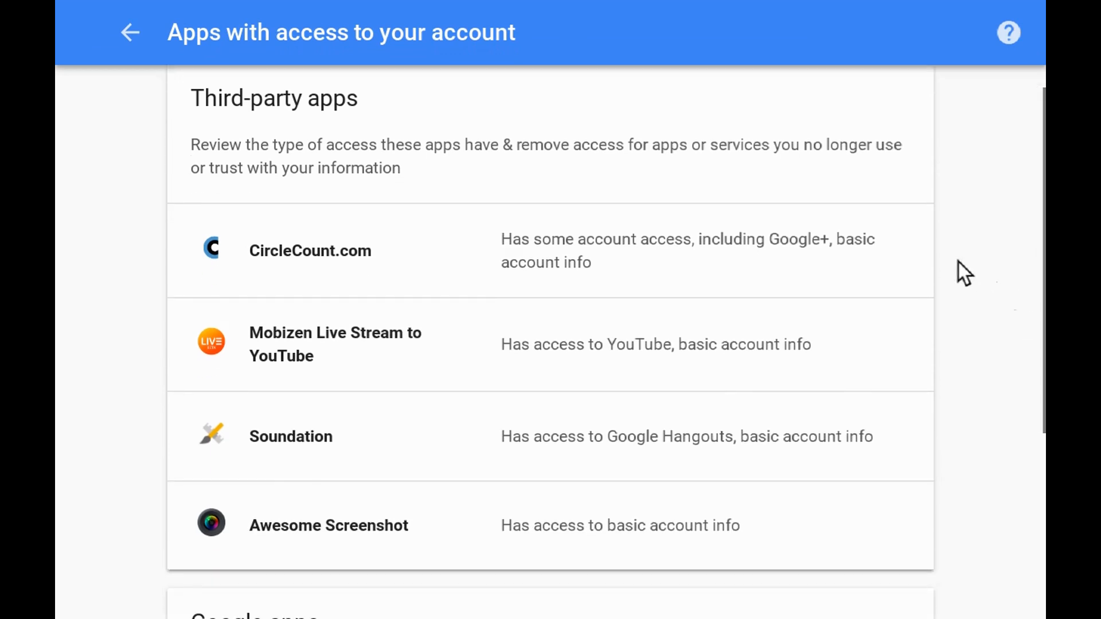
mouse_move(1008, 494)
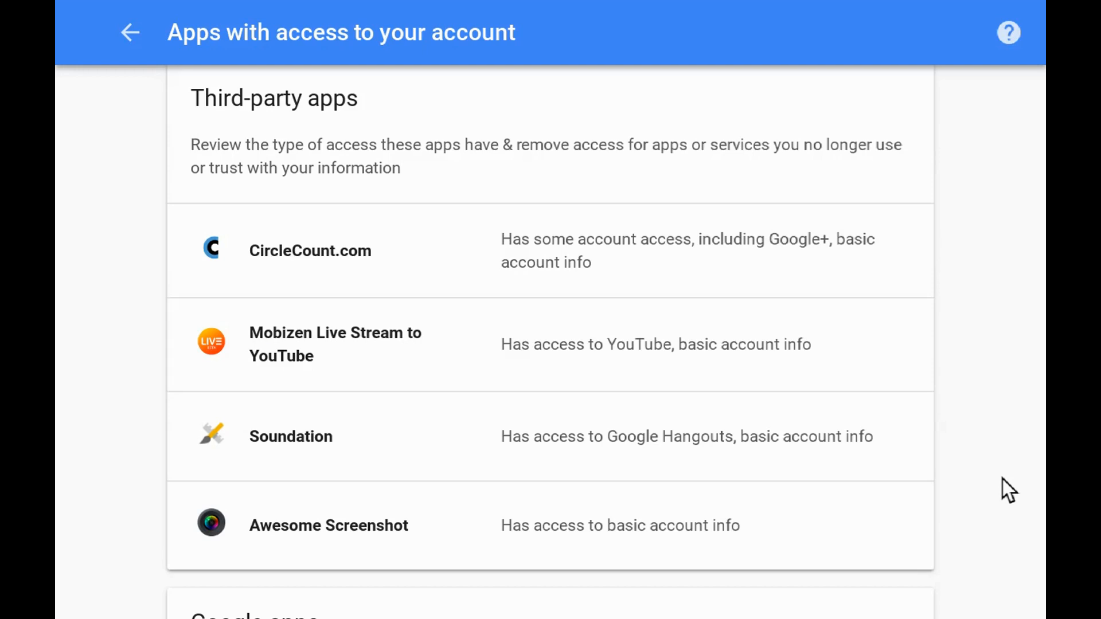
scroll(down, 3)
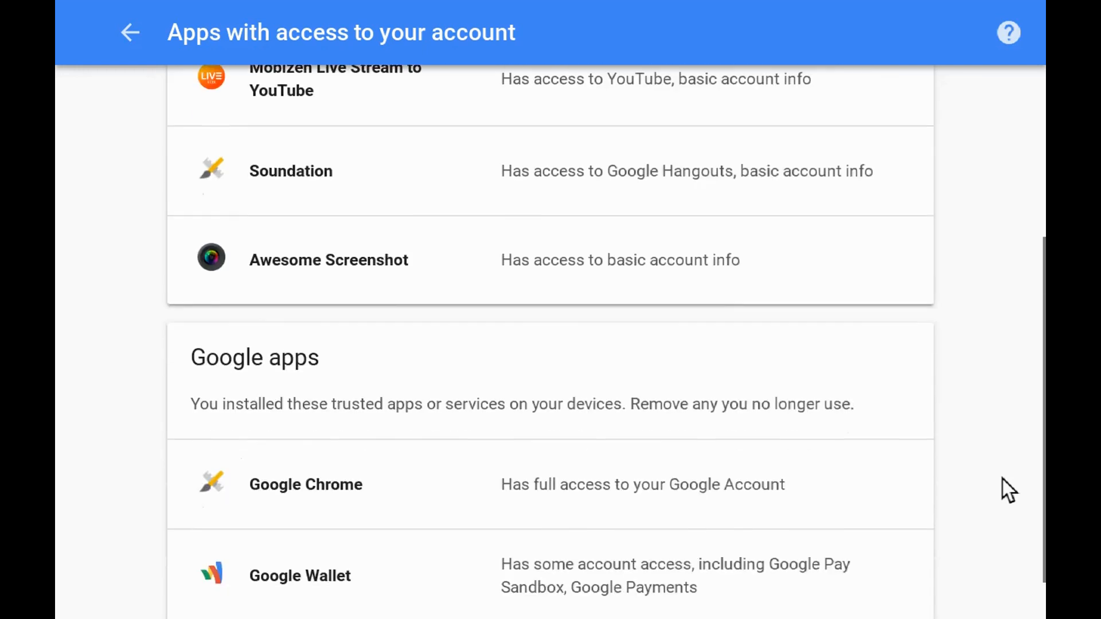
scroll(down, 3)
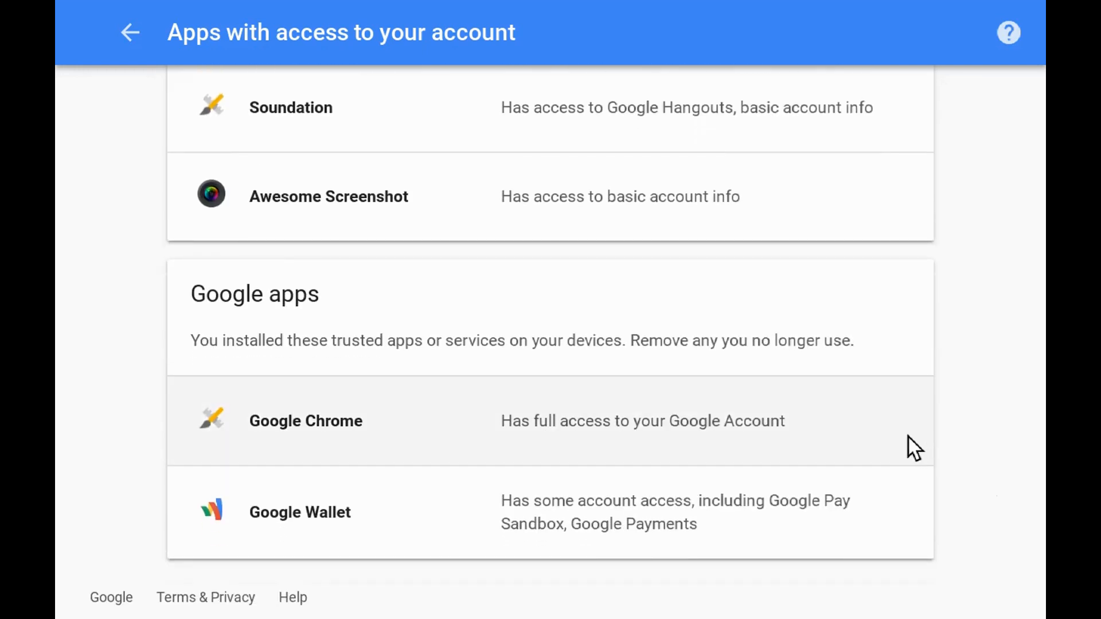
mouse_move(905, 522)
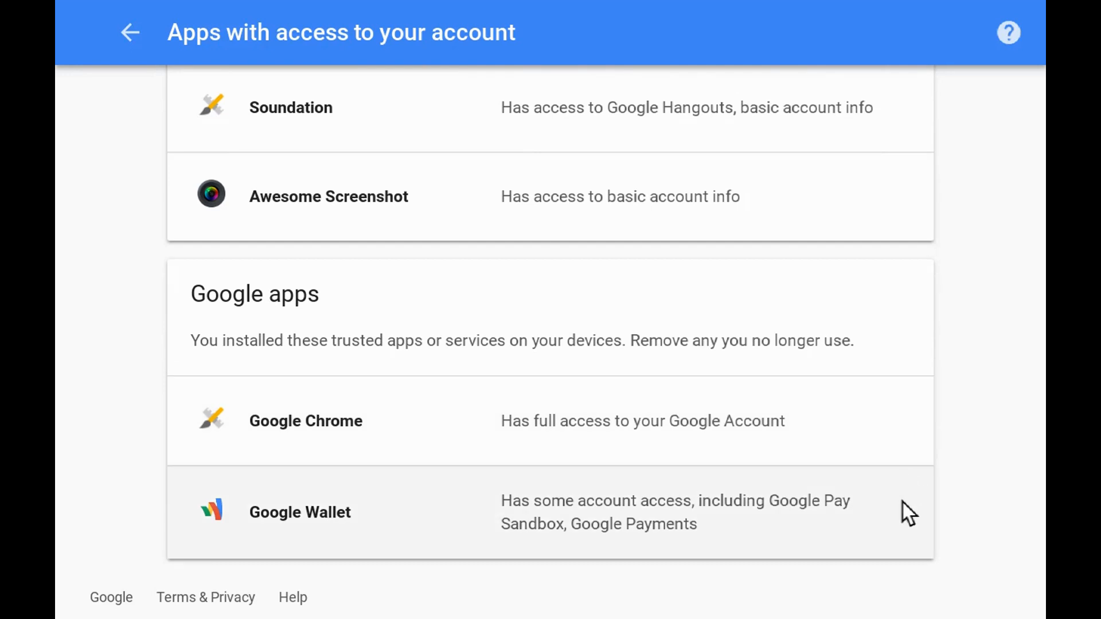
mouse_move(986, 497)
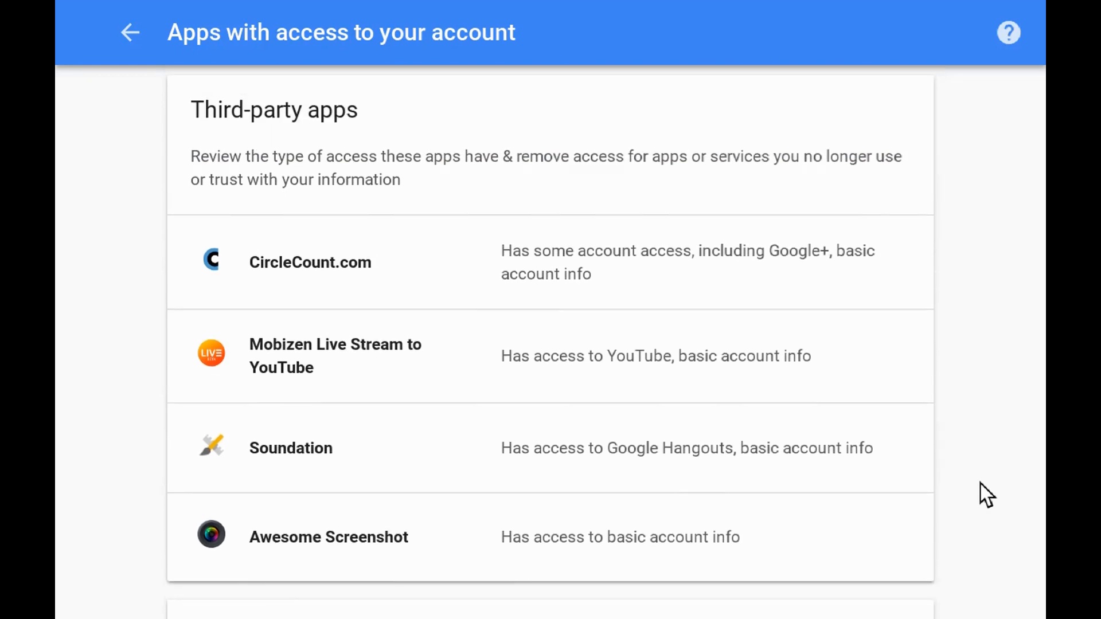
mouse_move(889, 472)
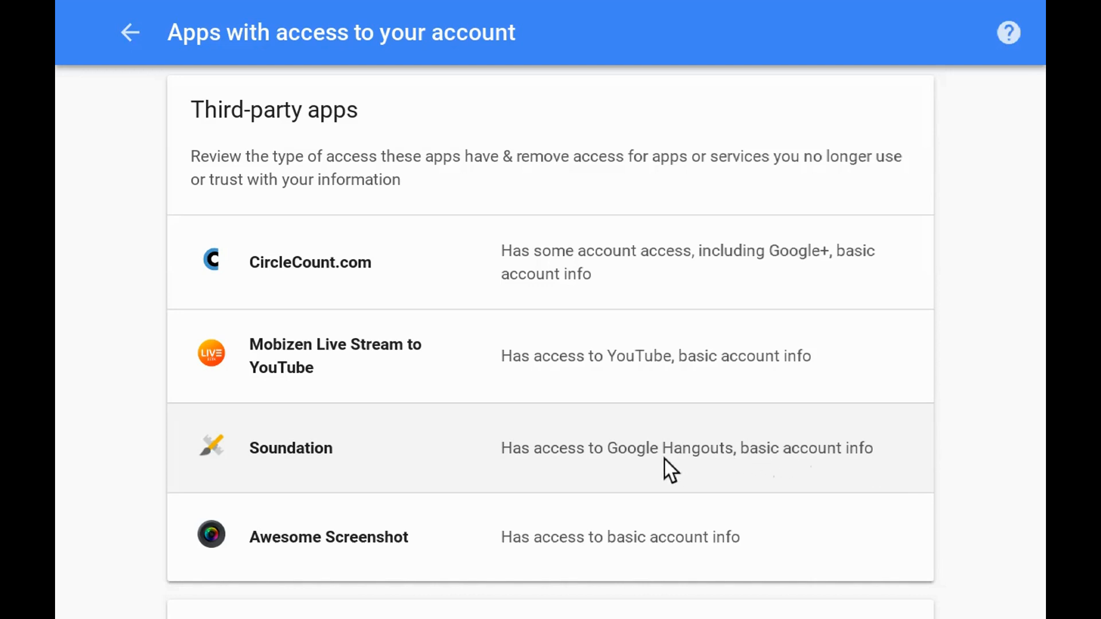
mouse_move(800, 481)
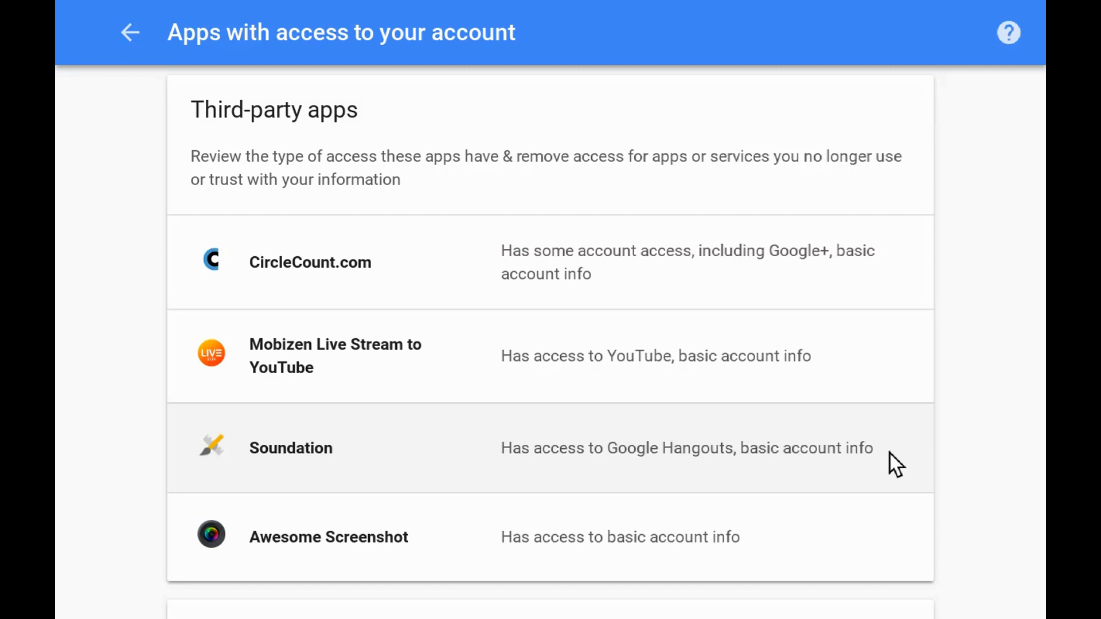
Step: Expand Soundation, revoke its account access and confirm with OK
click(290, 448)
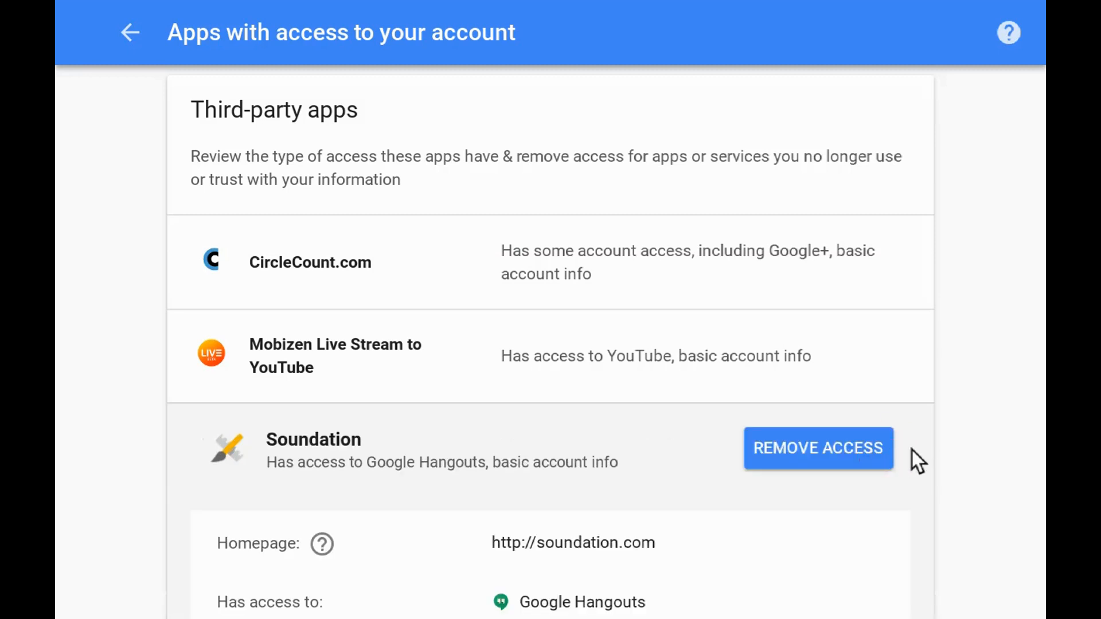
scroll(down, 3)
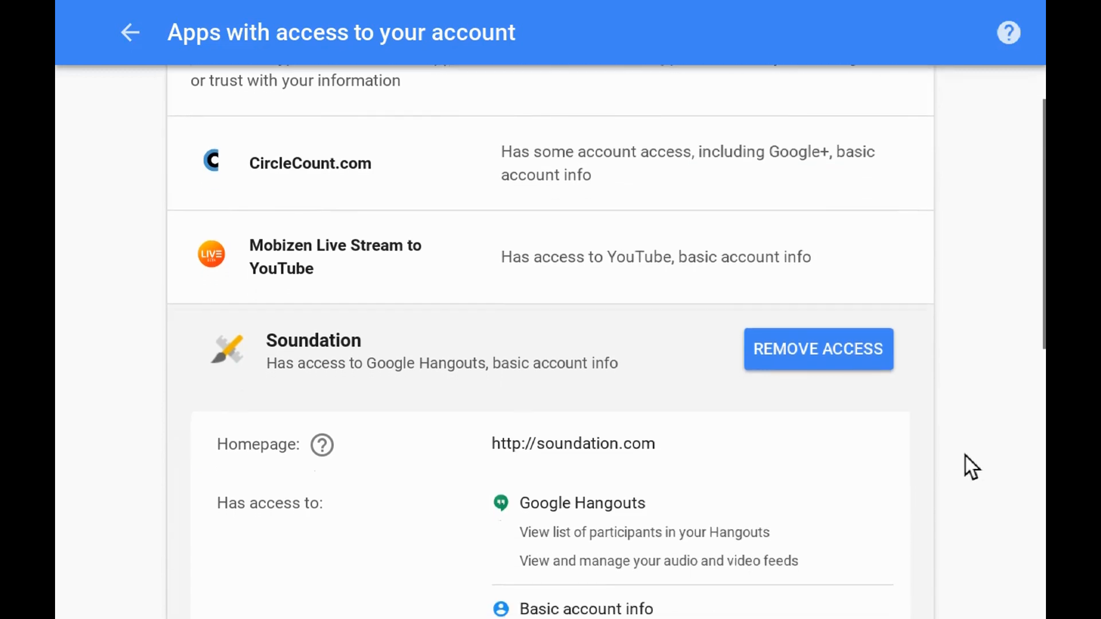
scroll(down, 3)
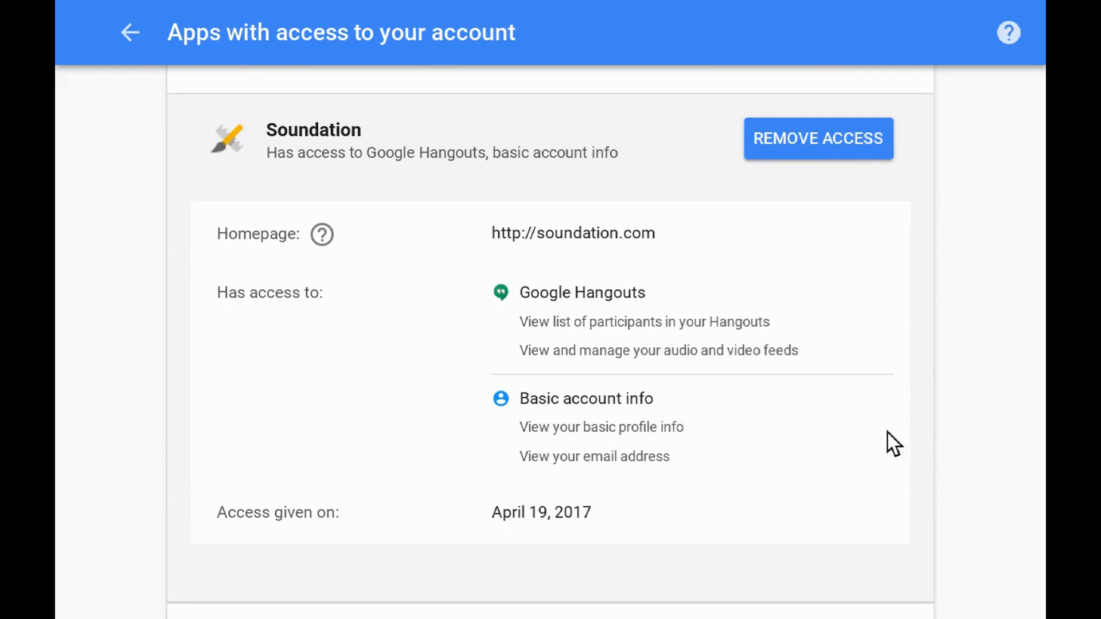
mouse_move(728, 328)
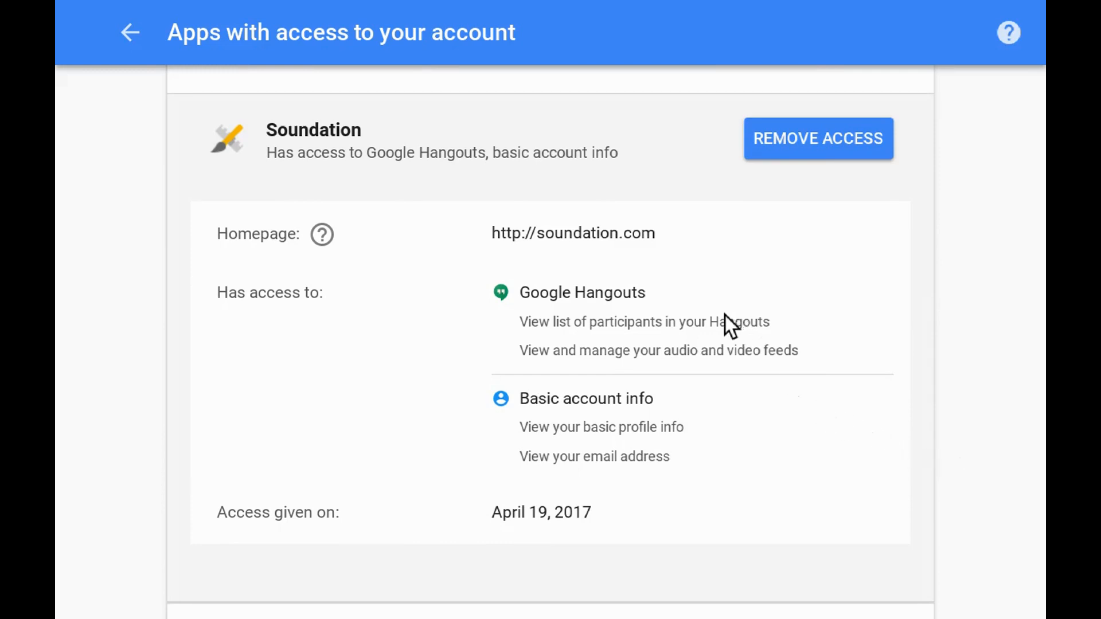
mouse_move(729, 342)
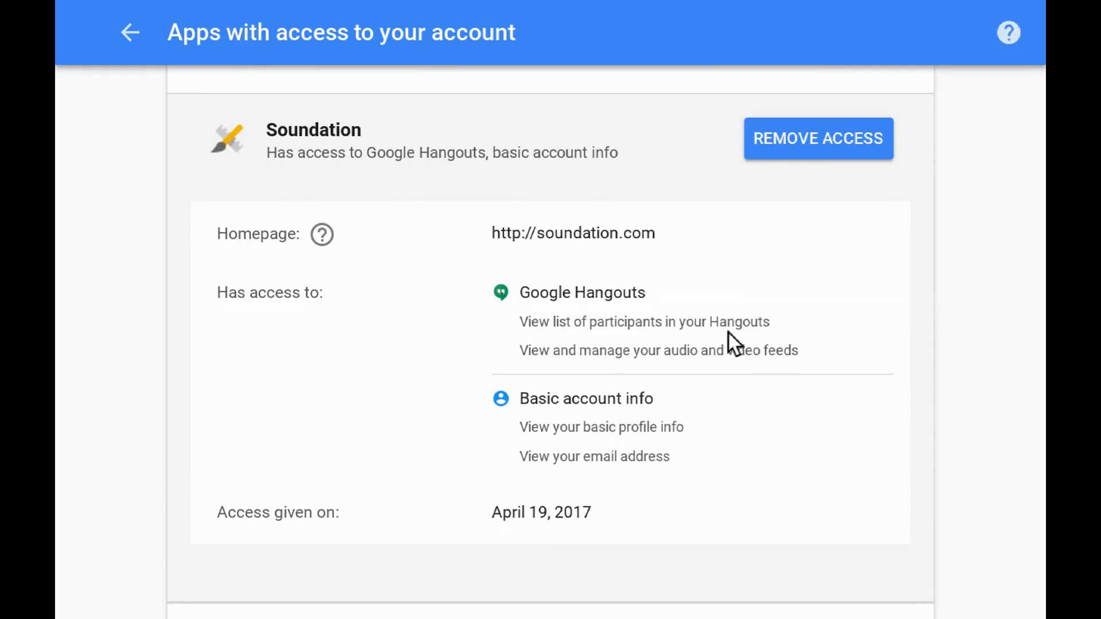
mouse_move(724, 395)
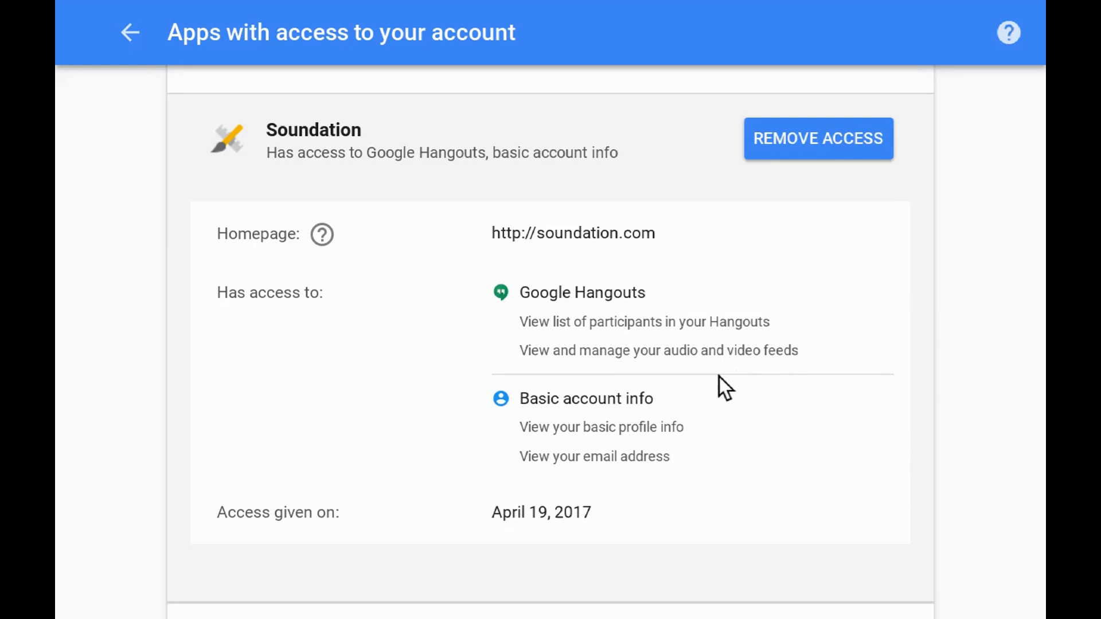
mouse_move(711, 451)
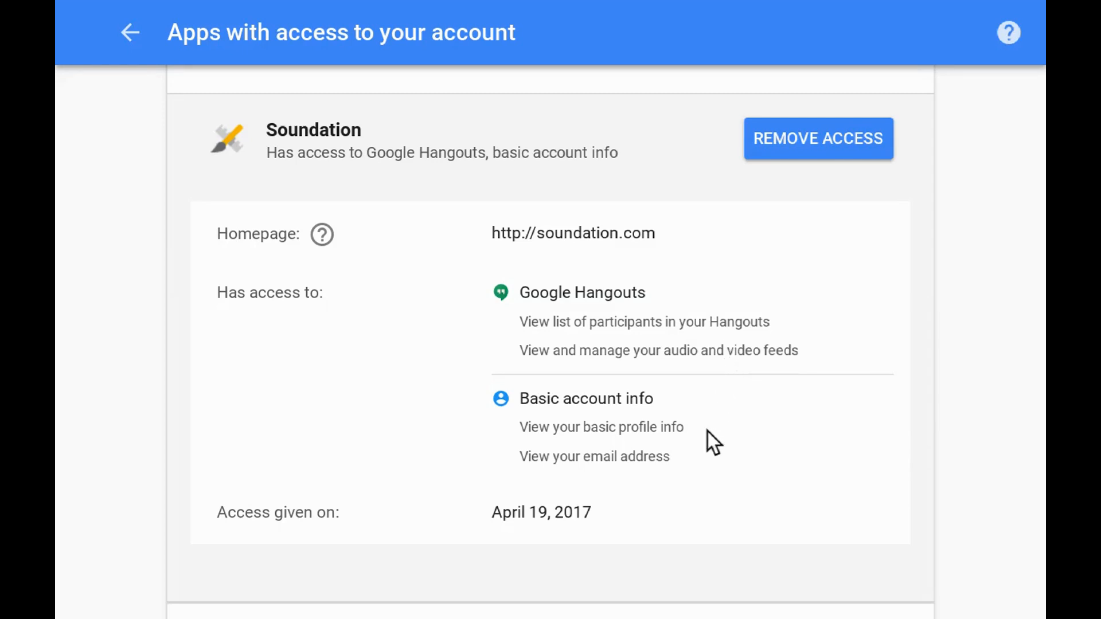
mouse_move(789, 198)
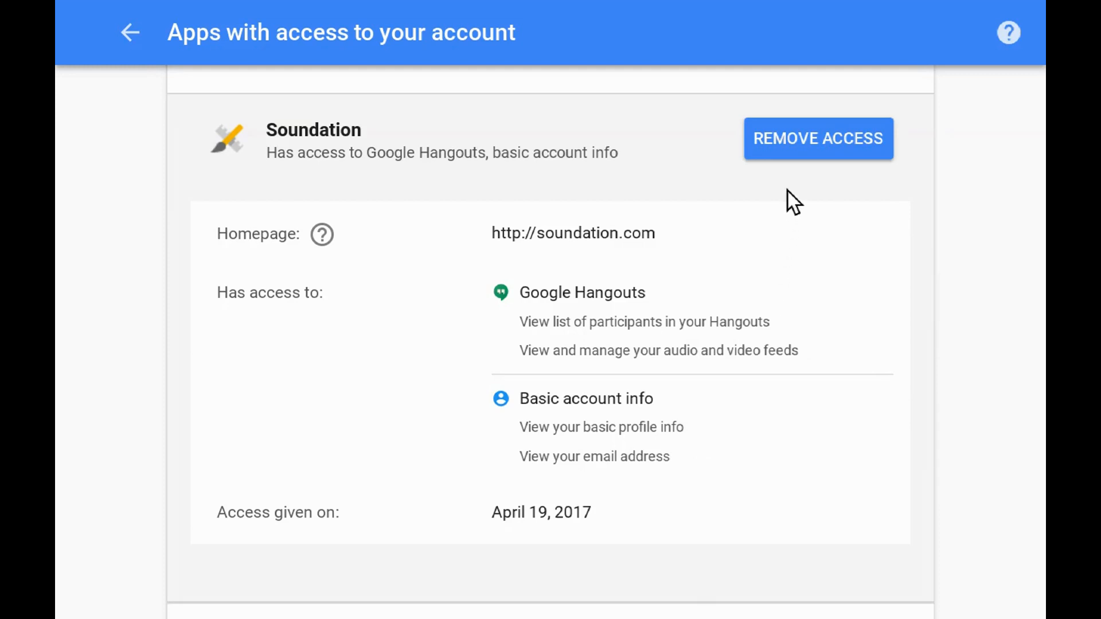
mouse_move(801, 160)
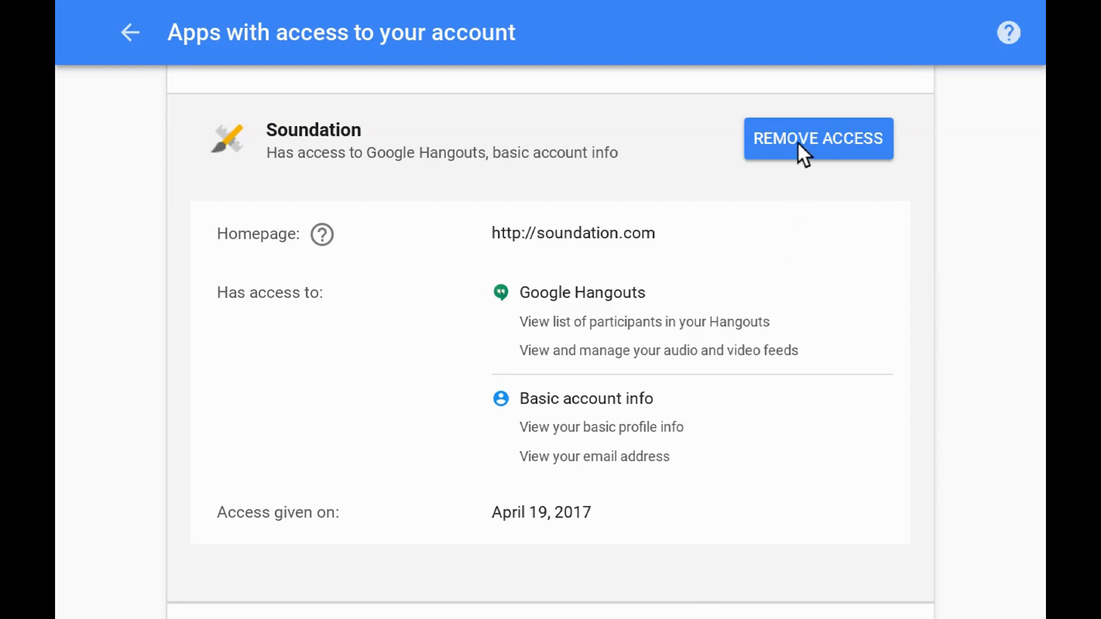
click(818, 138)
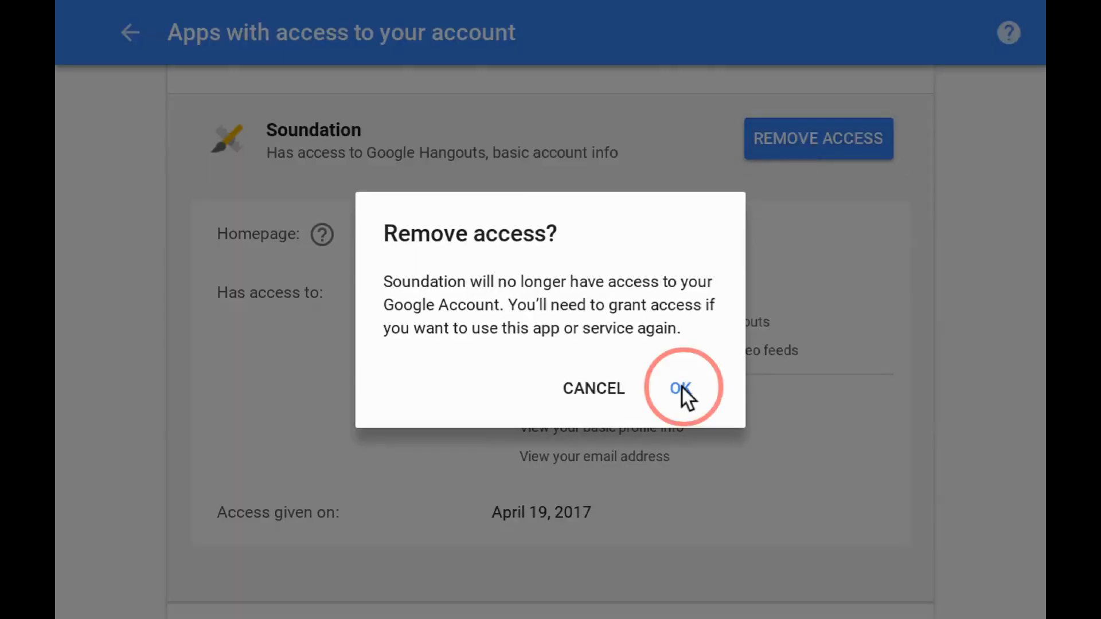
click(681, 388)
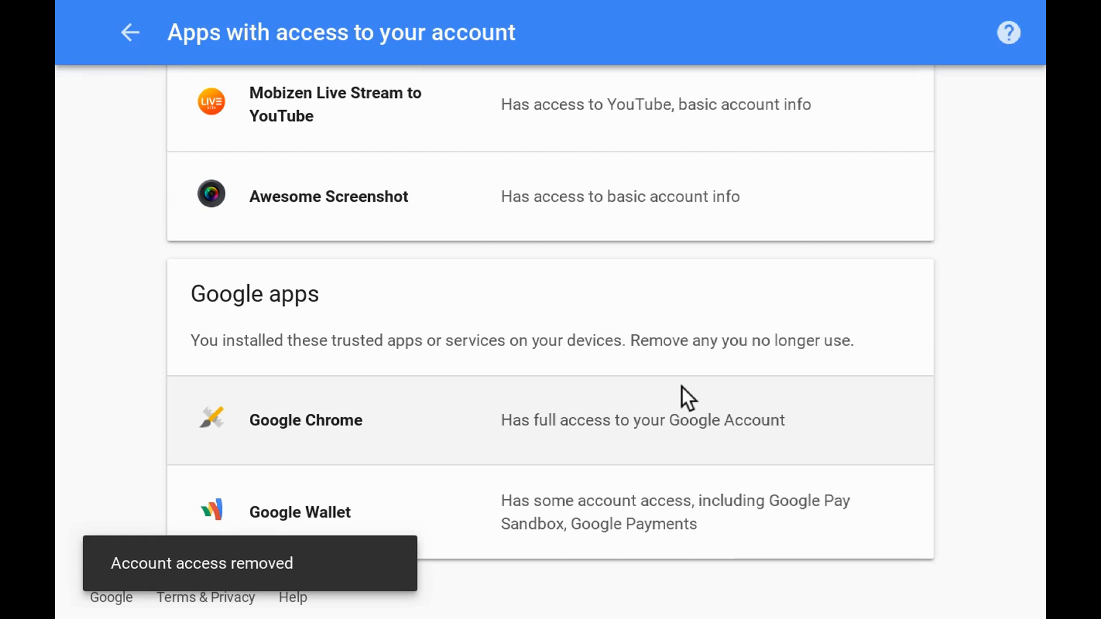
click(335, 104)
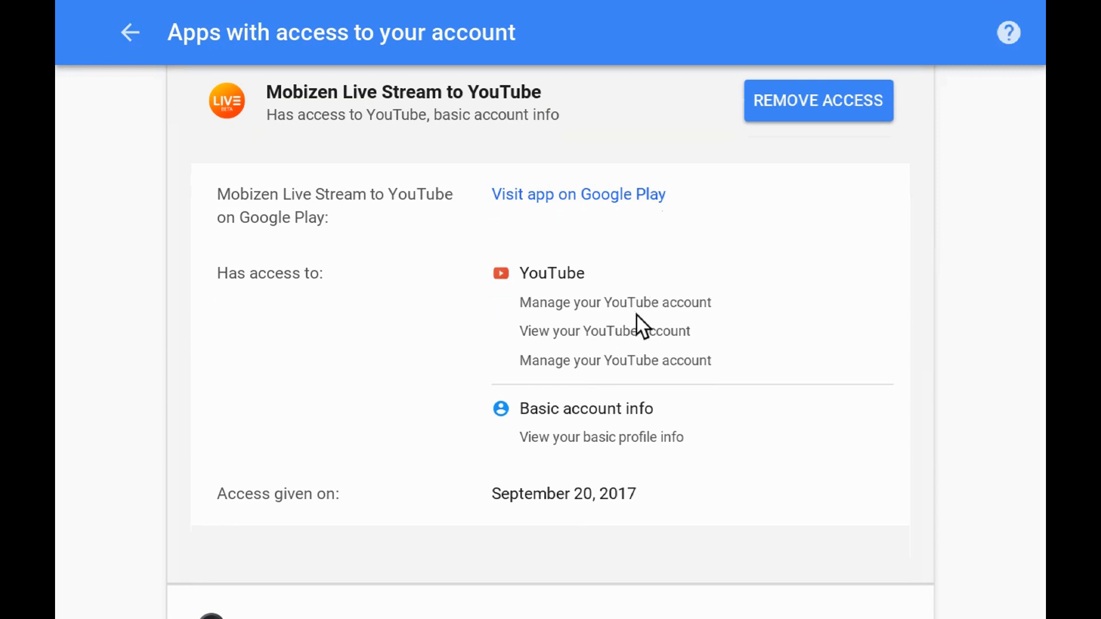
mouse_move(627, 355)
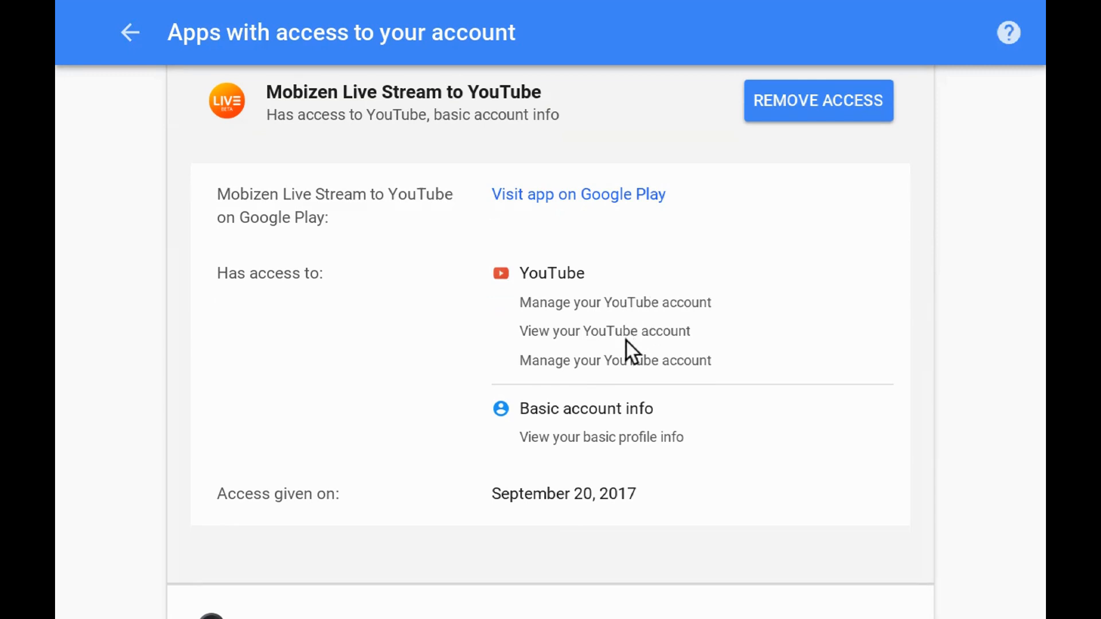
mouse_move(617, 451)
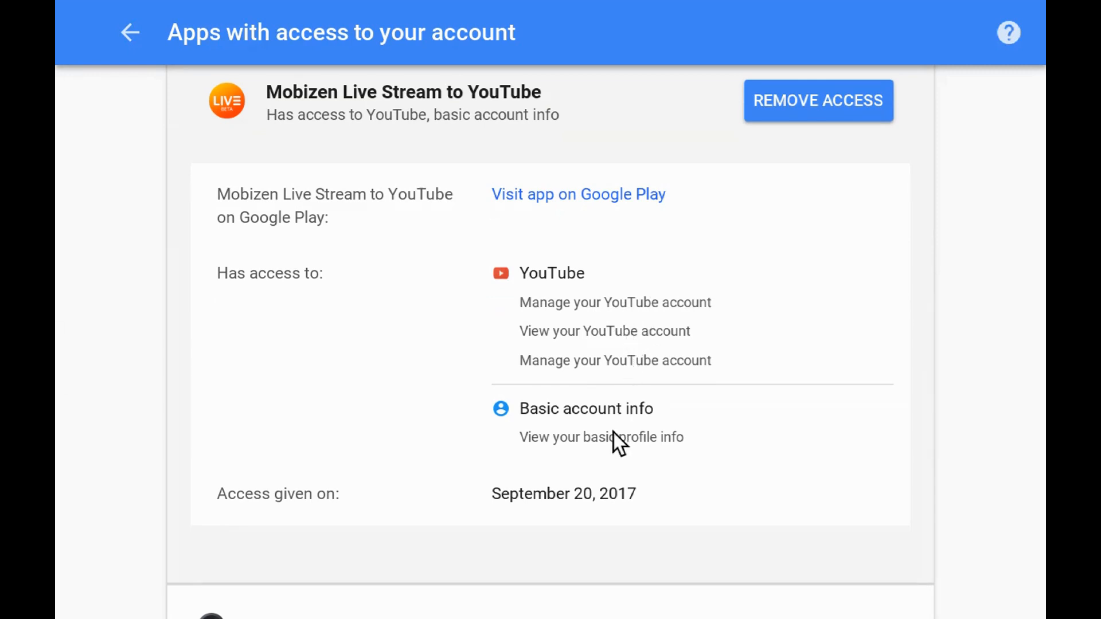
Step: Revoke Mobizen Live Stream to YouTube's access, confirm, and return to My Account home
click(819, 100)
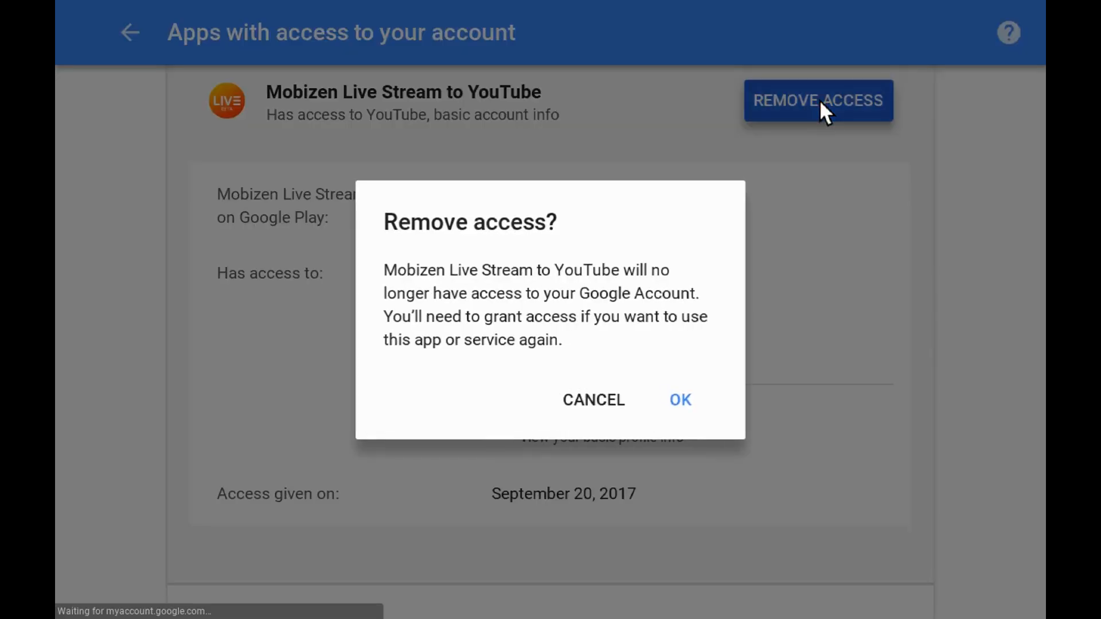
click(680, 400)
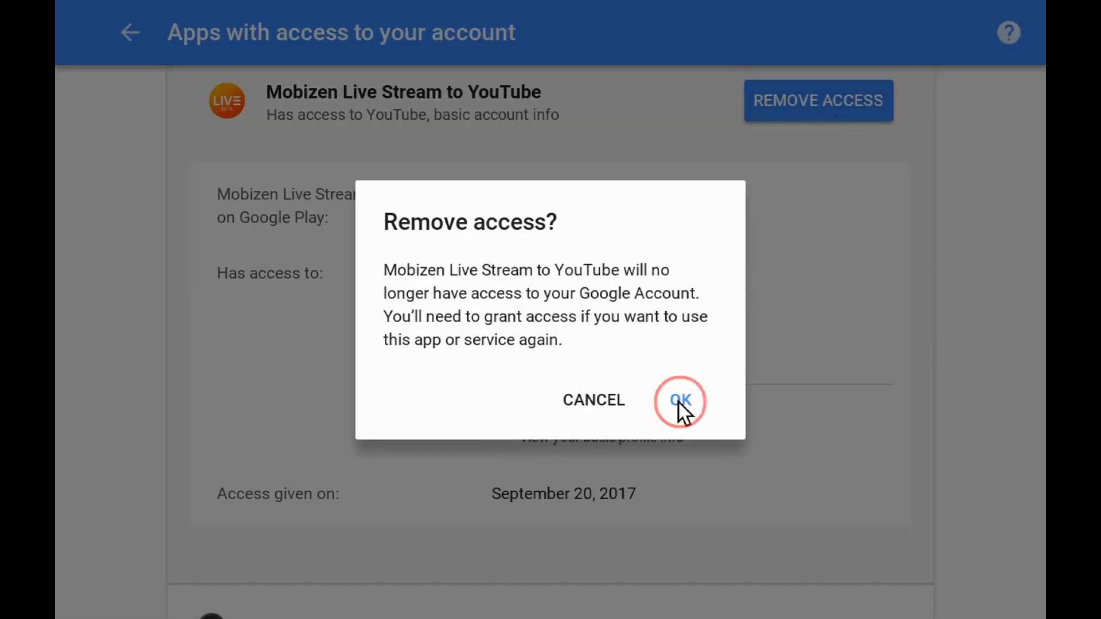
click(681, 400)
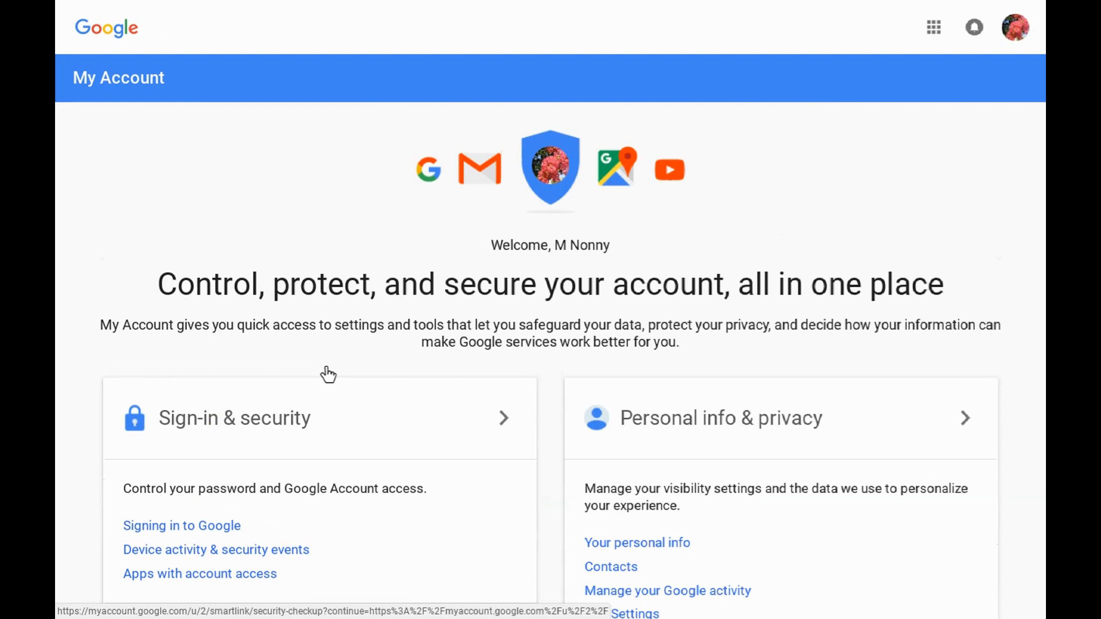
Step: Start the Security Checkup from the My Account home page
scroll(down, 3)
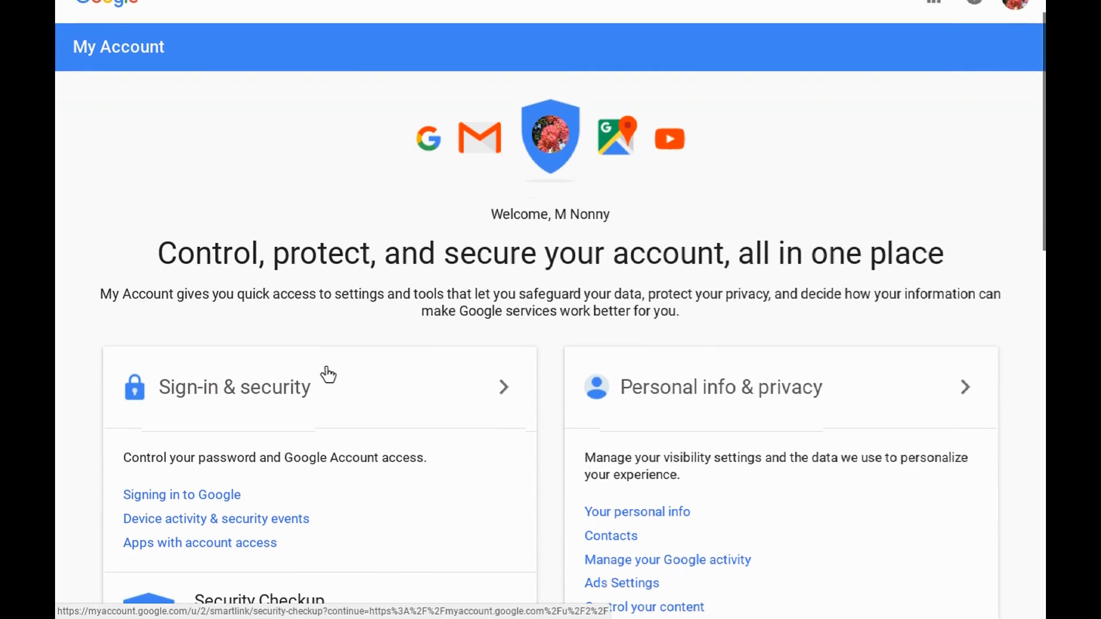
scroll(down, 3)
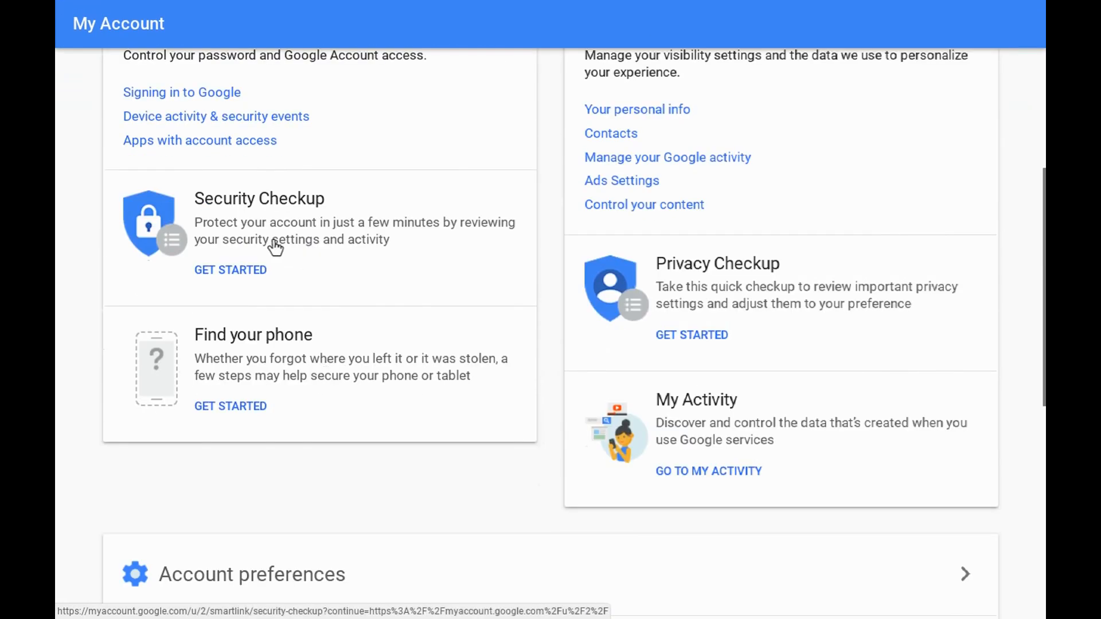
mouse_move(296, 271)
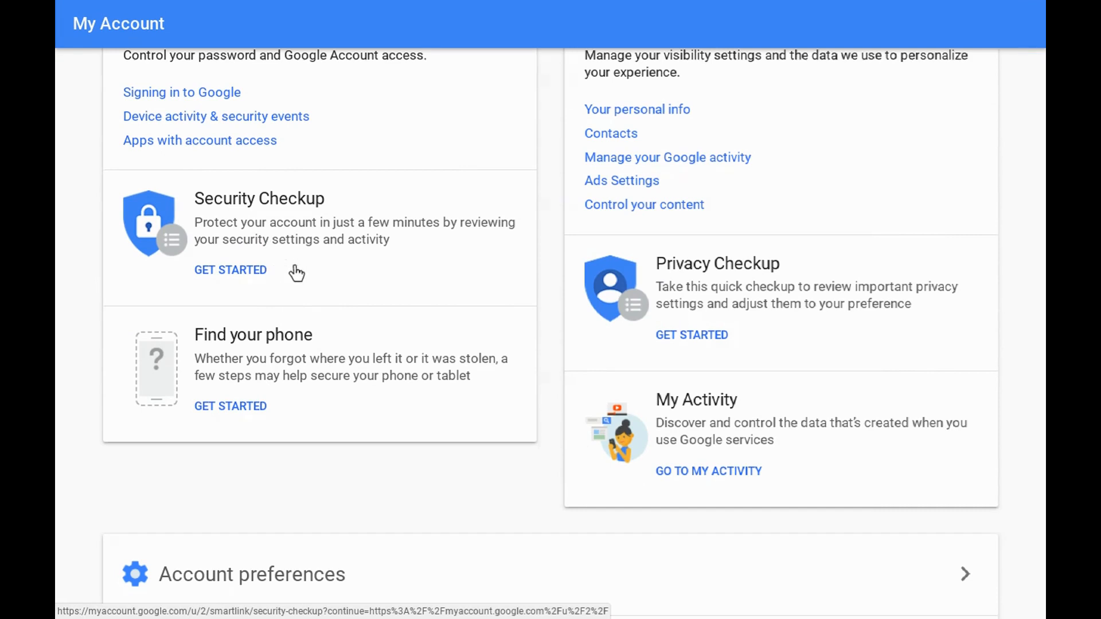
click(230, 271)
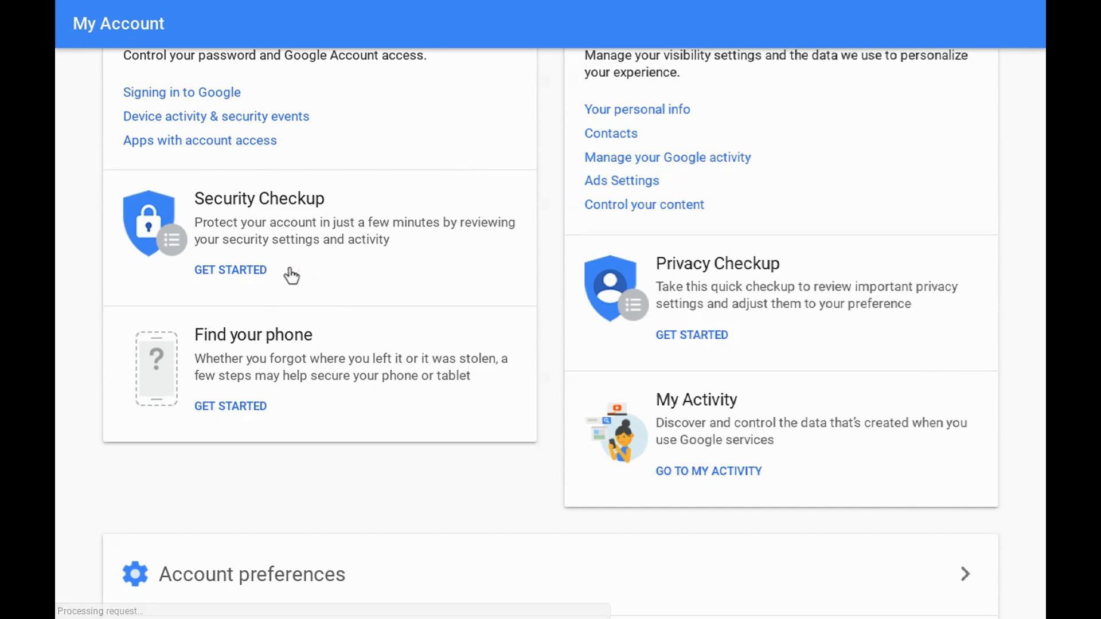
click(230, 270)
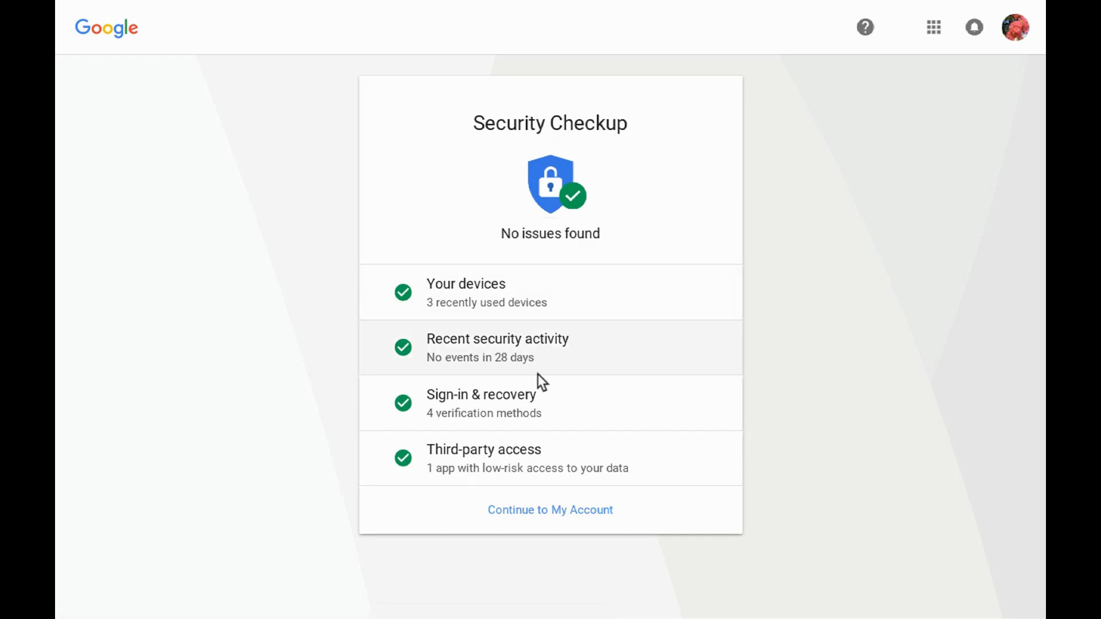
mouse_move(545, 481)
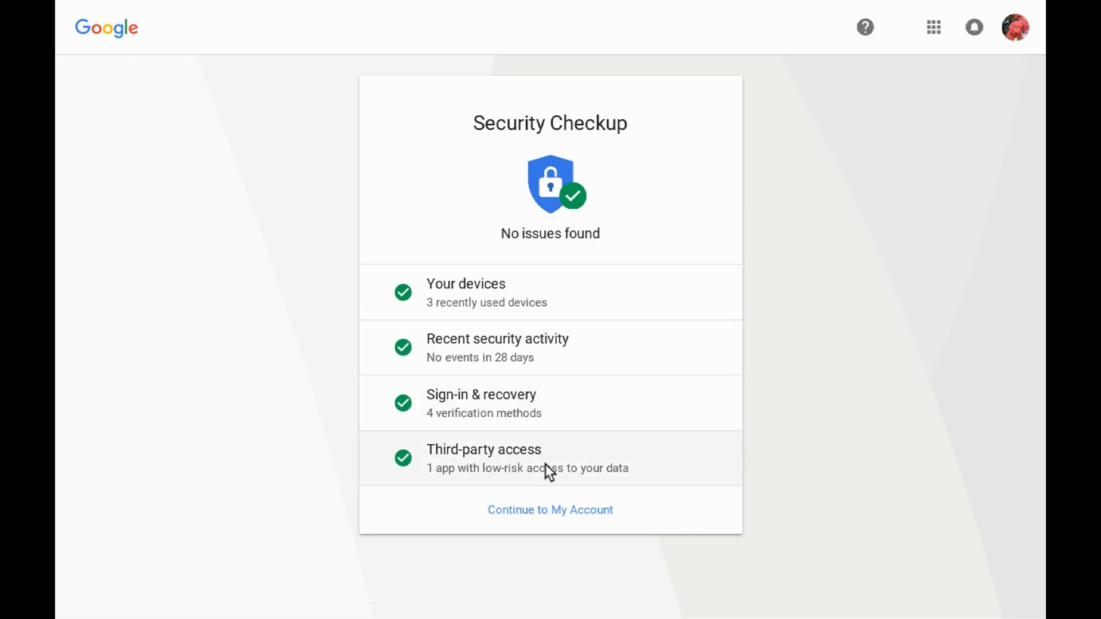